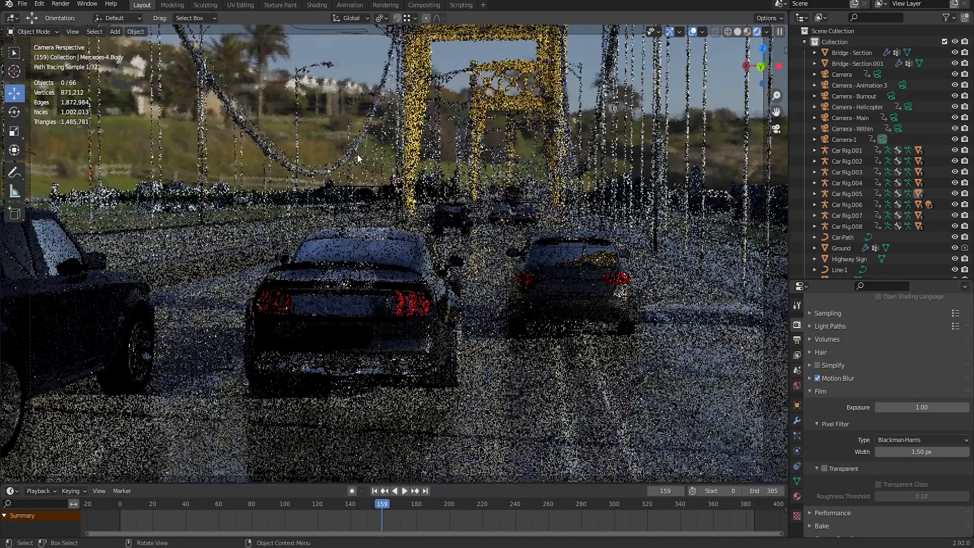
- Switch the bridge viewport to Solid shading, then back to Rendered shading
click(739, 31)
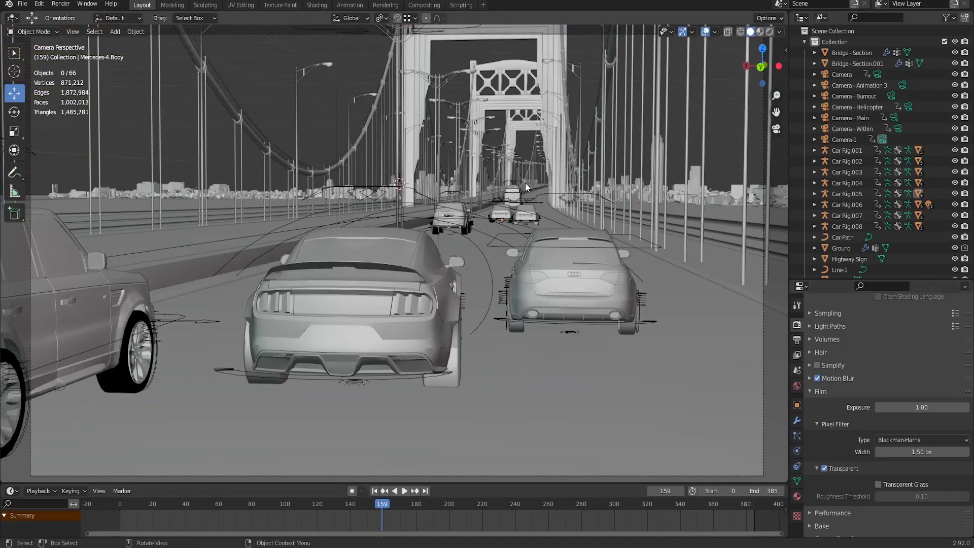
click(757, 31)
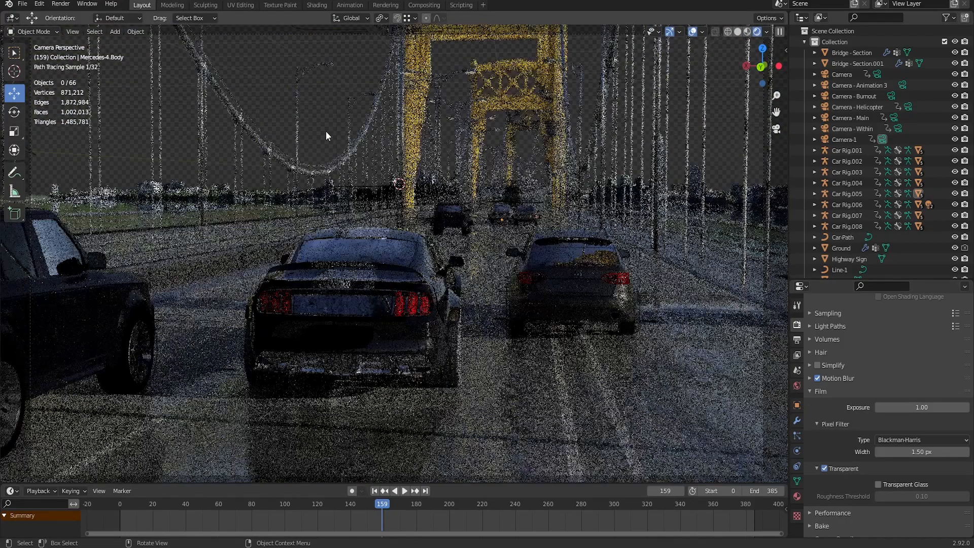
click(424, 4)
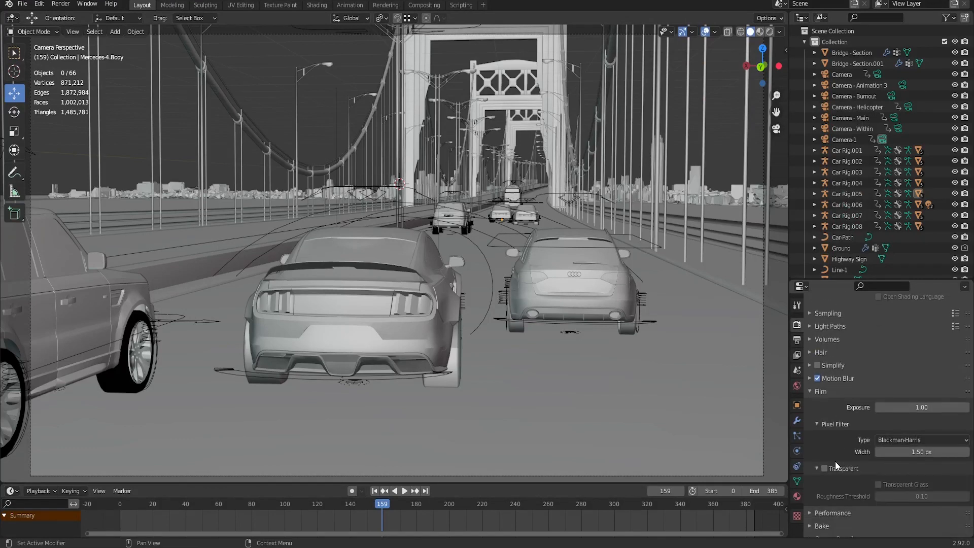
mouse_move(824, 468)
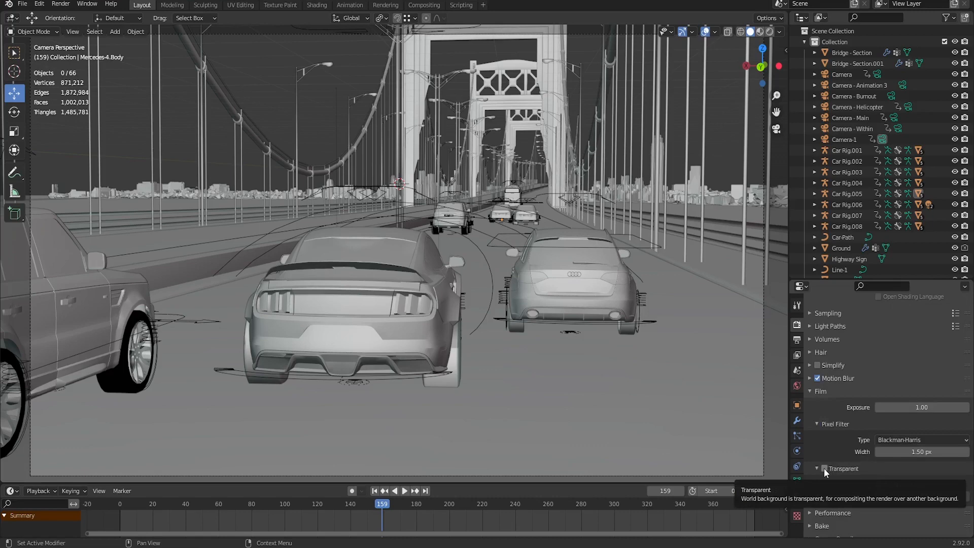
- Enable Film Transparent, preview the bridge in Rendered shading, then return to Solid
click(825, 468)
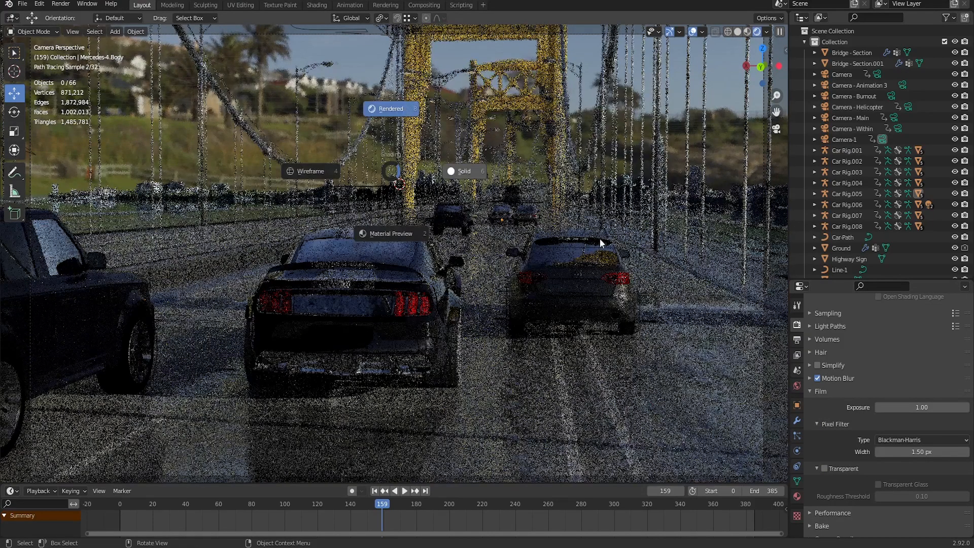
click(464, 171)
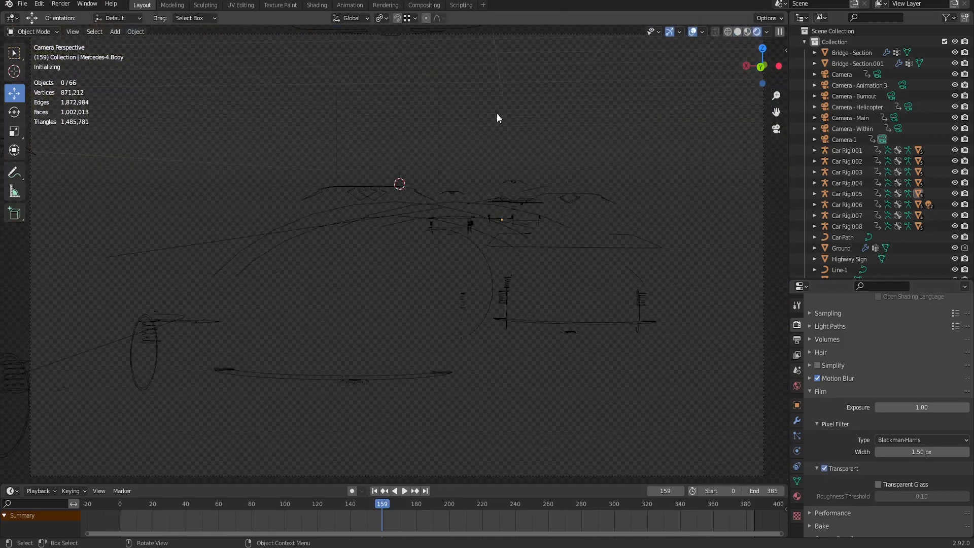
click(758, 32)
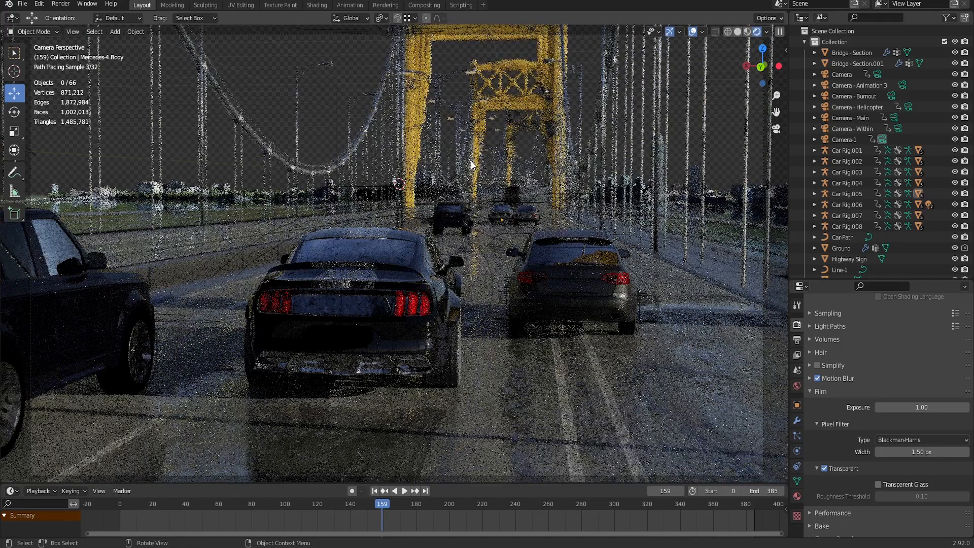
click(739, 30)
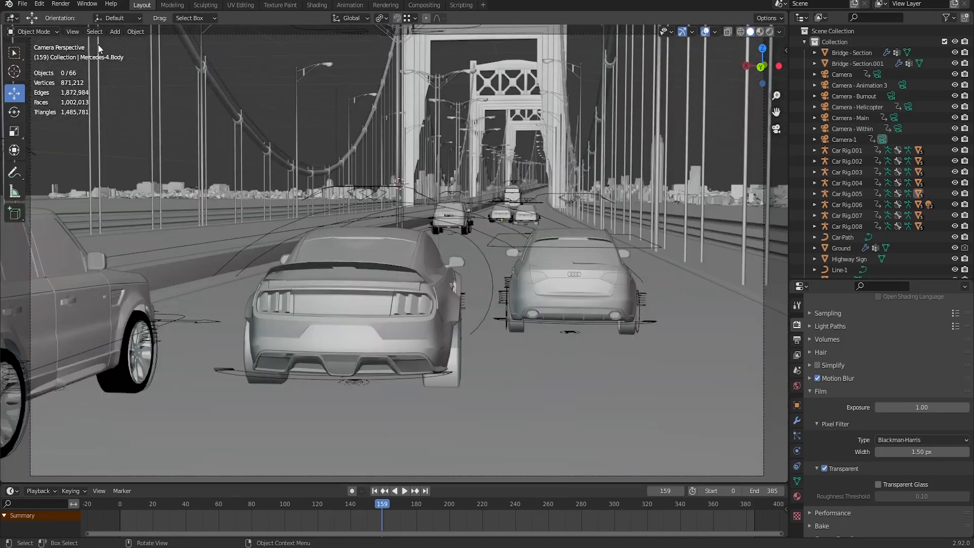
- Render the current frame of the car-on-bridge scene as an image
click(60, 3)
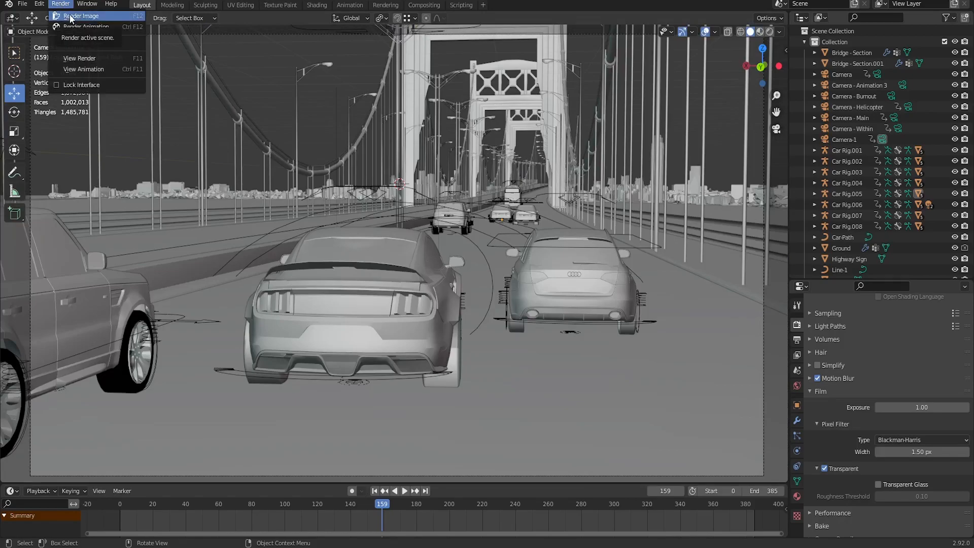
click(81, 16)
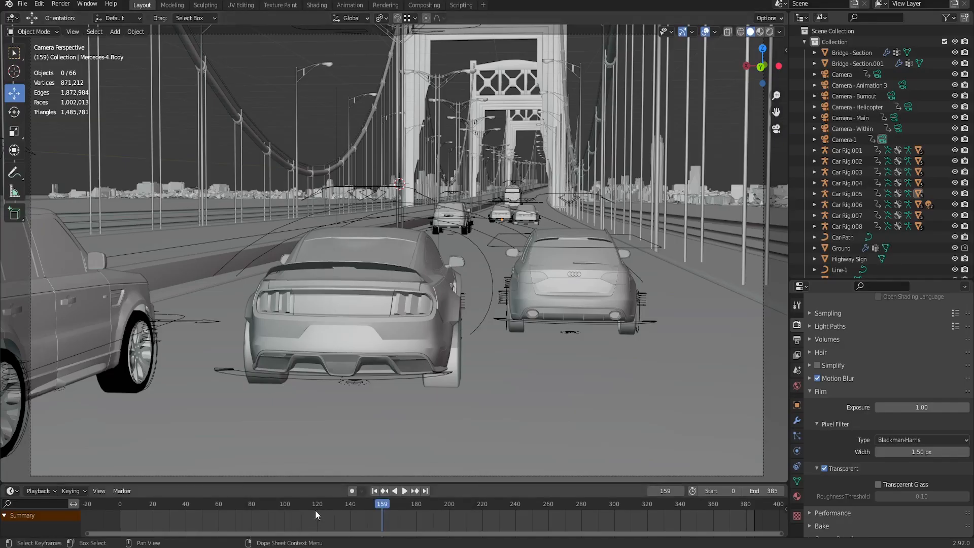
click(423, 5)
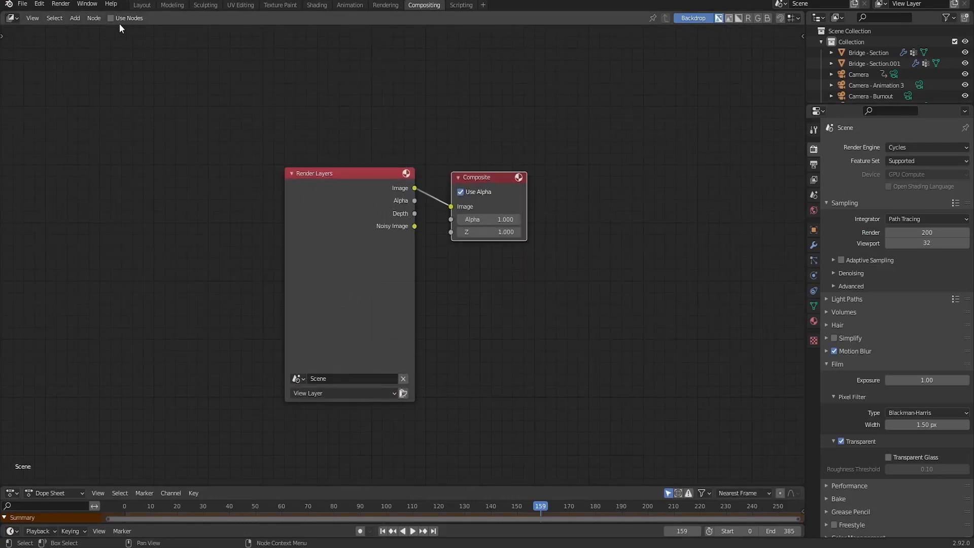
- Enable Use Nodes, move Render Layers left, and add a Viewer node with Backdrop
click(110, 17)
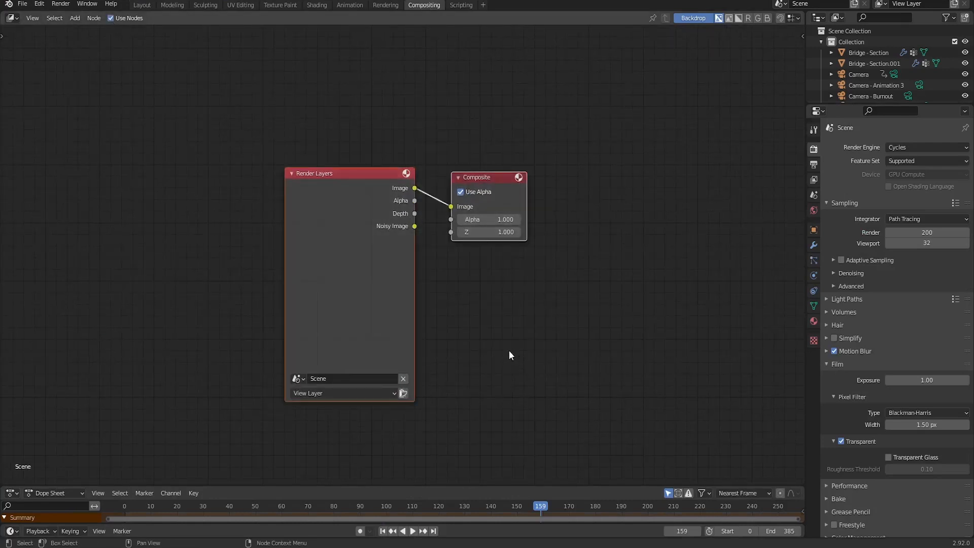
drag(349, 174, 208, 186)
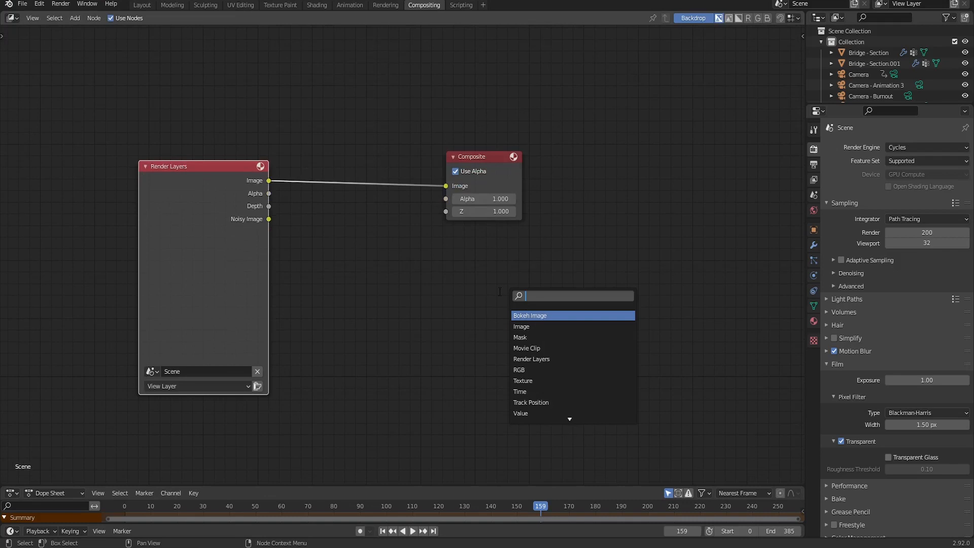
click(520, 326)
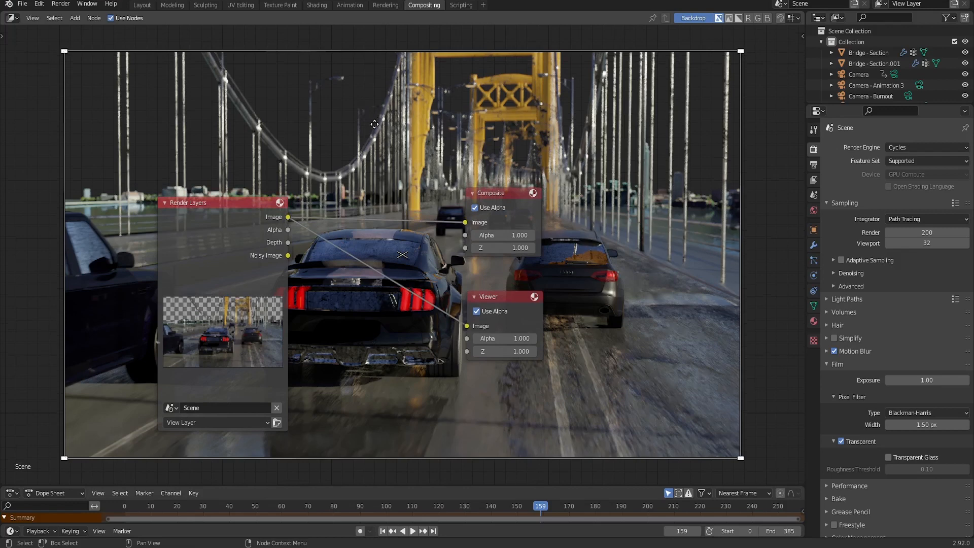
mouse_move(366, 119)
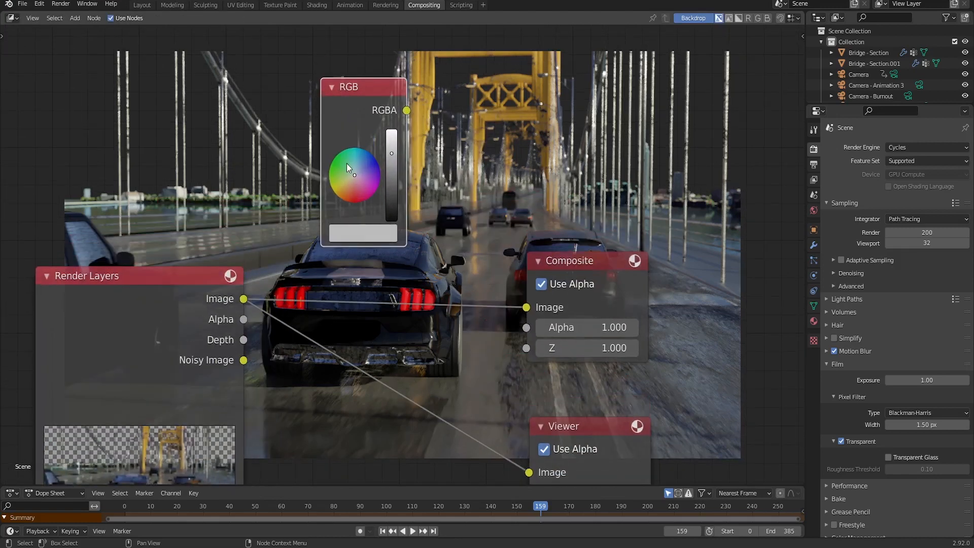
- Set an RGB node to green and Alpha Over the render onto it into Composite
click(334, 160)
text(a)
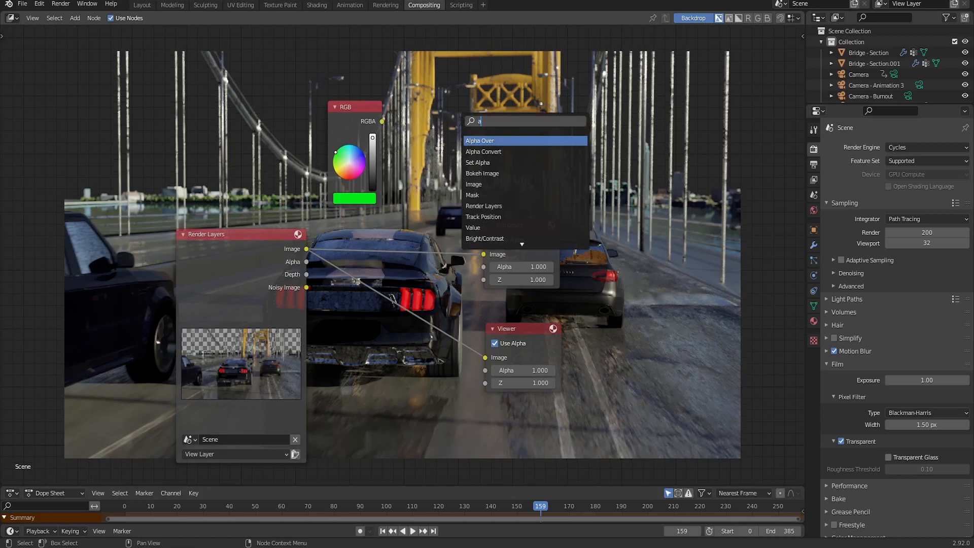
click(480, 141)
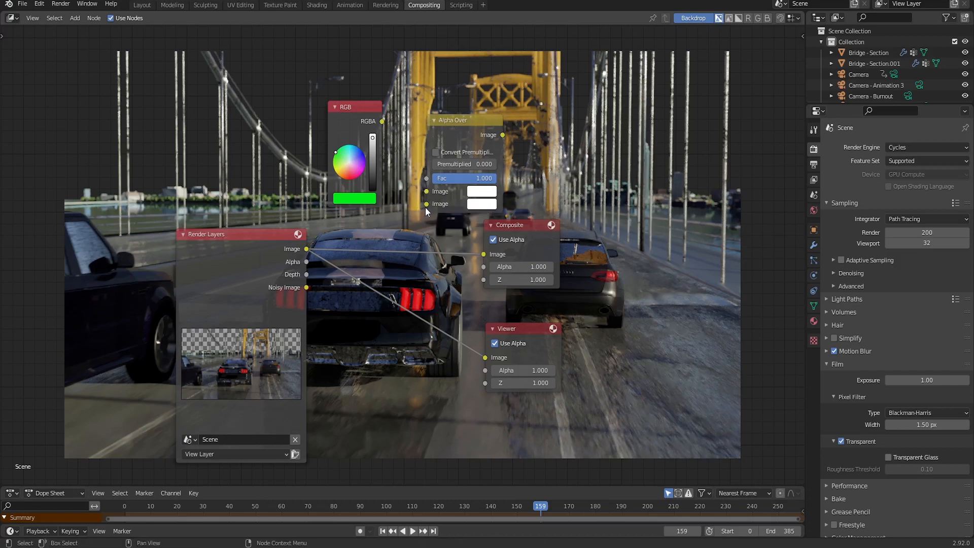
mouse_move(419, 240)
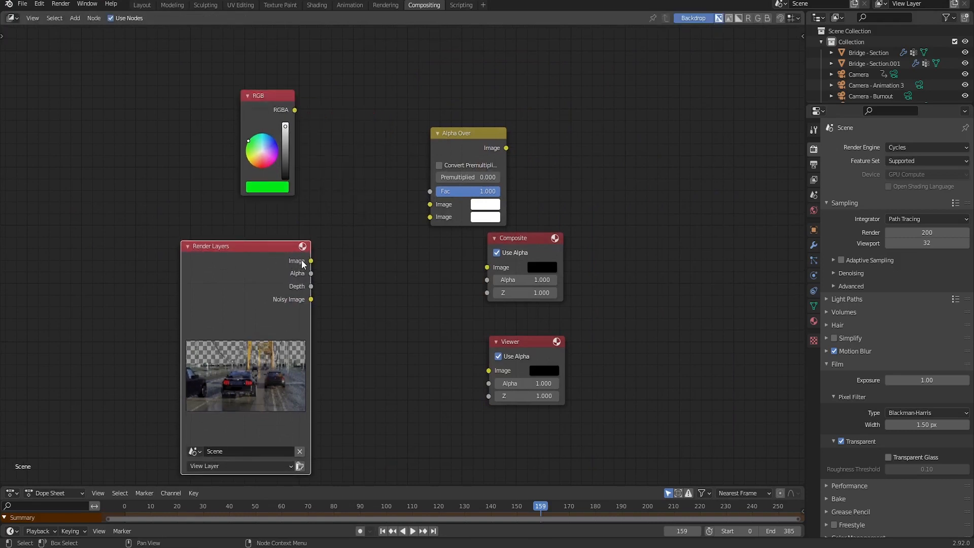
drag(311, 260, 429, 217)
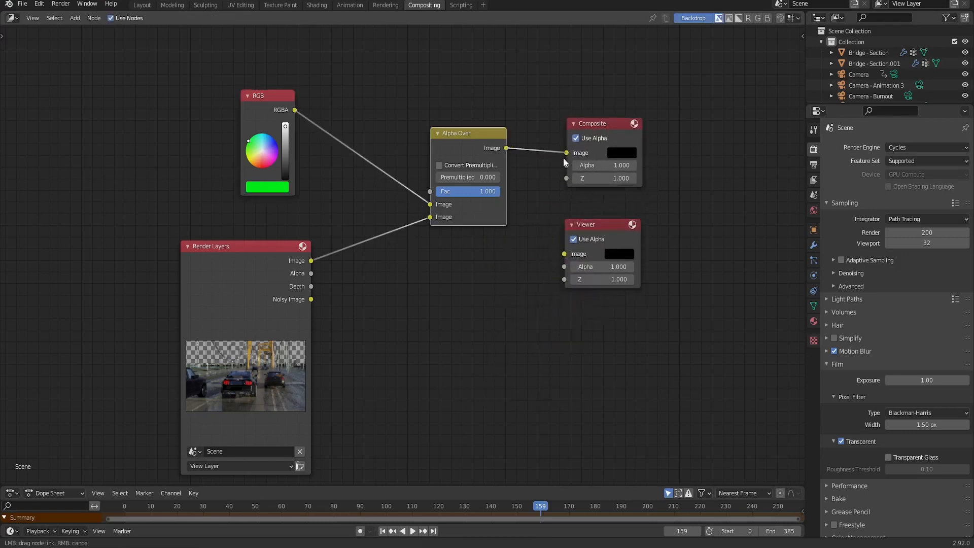
drag(506, 148, 564, 254)
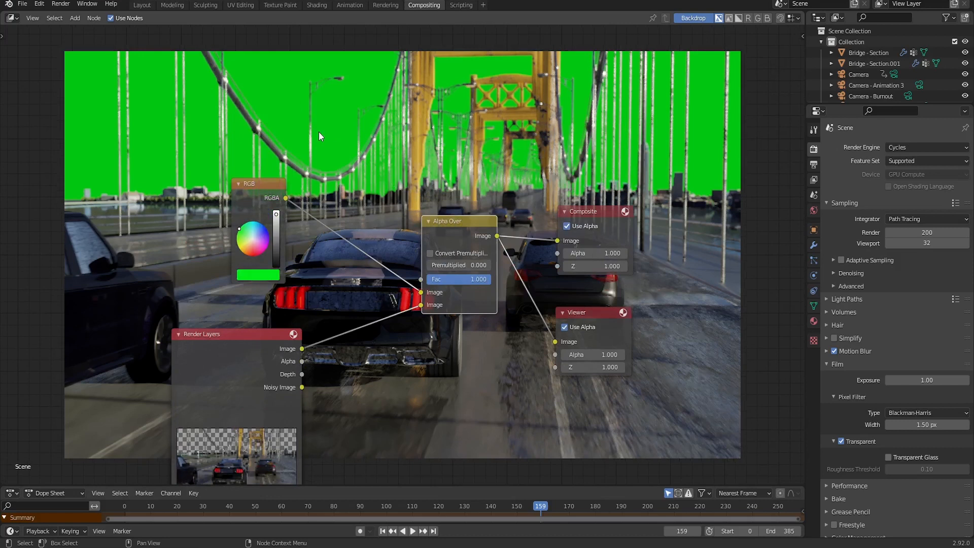
mouse_move(317, 134)
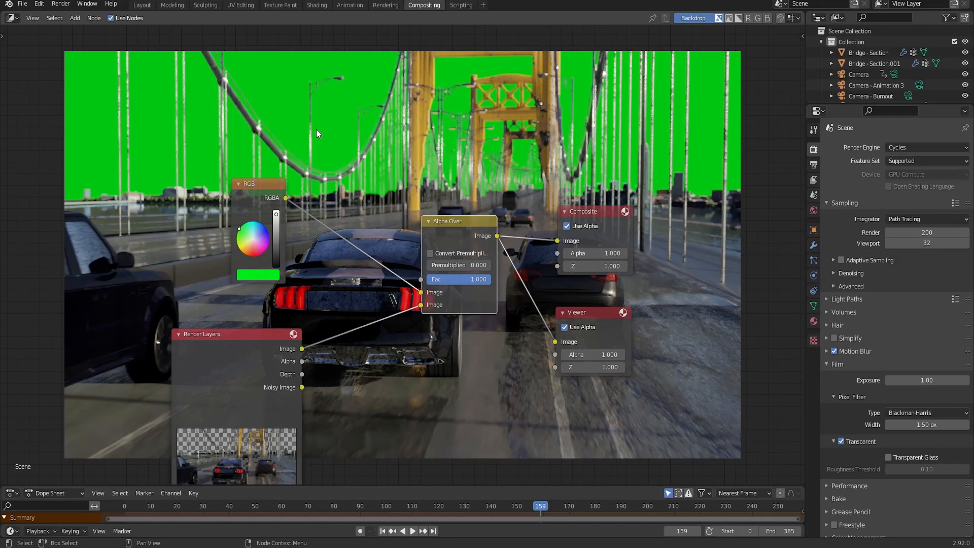
mouse_move(398, 131)
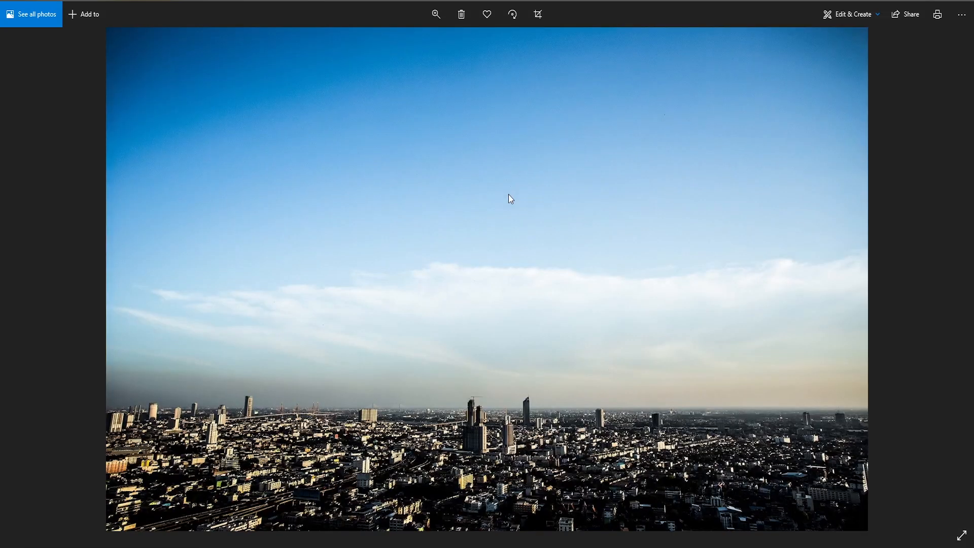
mouse_move(494, 457)
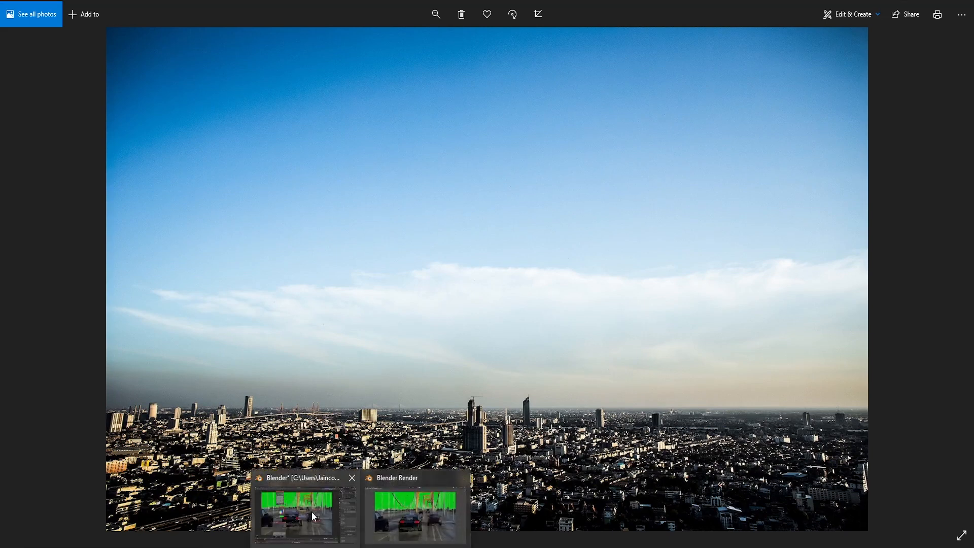
- Load Background.jpg into an Image node and link it as Alpha Over's background input
click(304, 513)
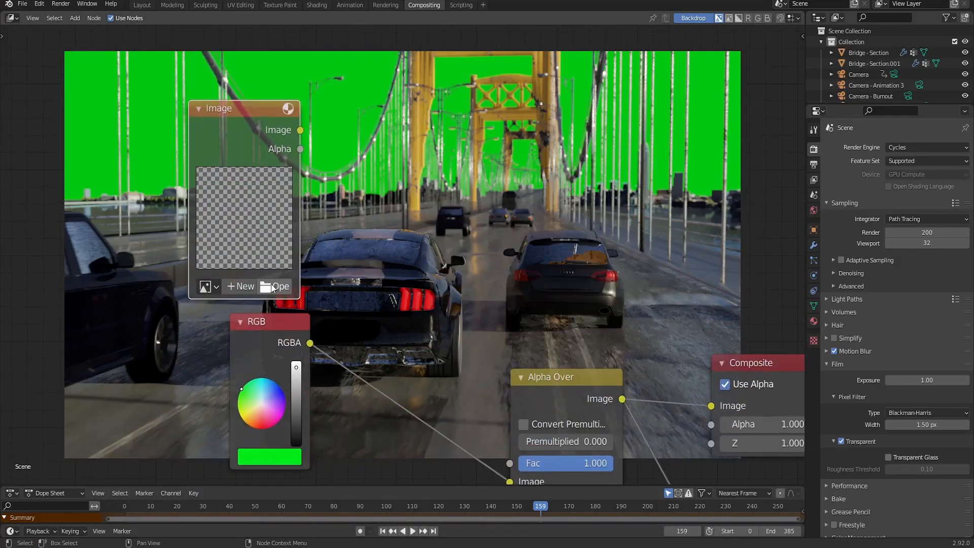
click(280, 286)
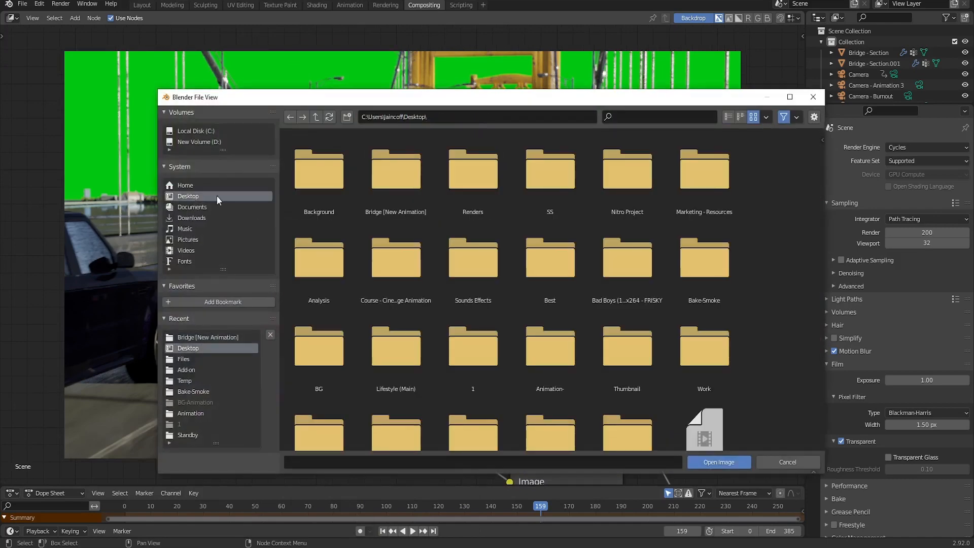
double_click(318, 169)
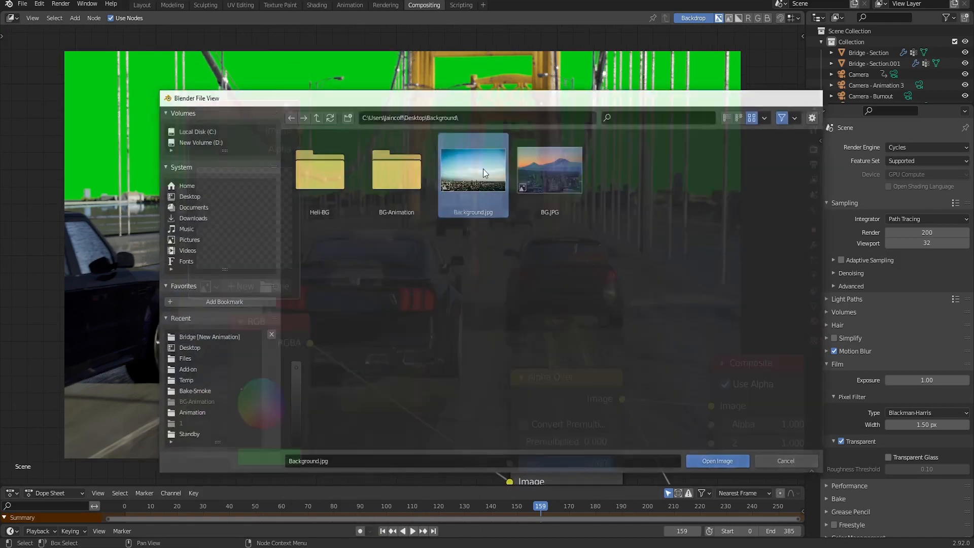
click(716, 461)
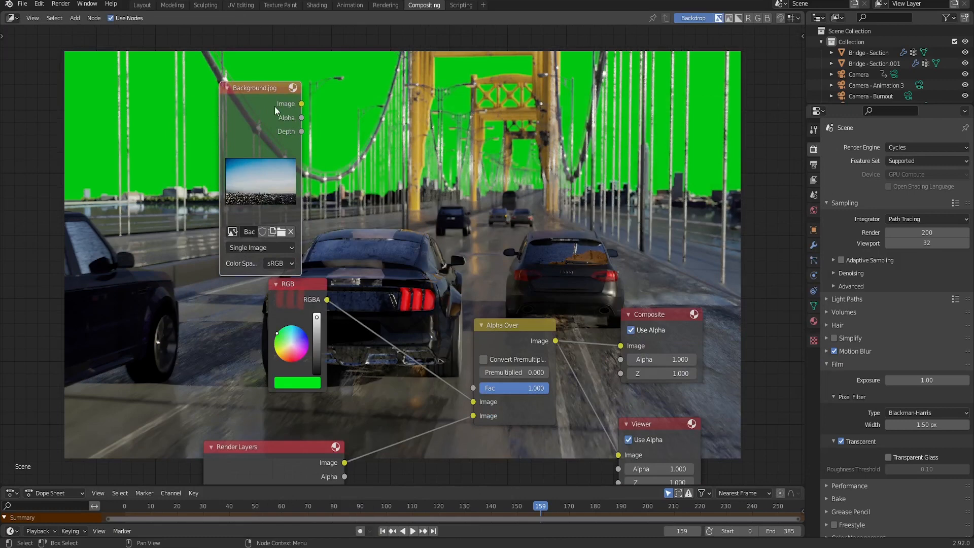
drag(301, 103, 472, 401)
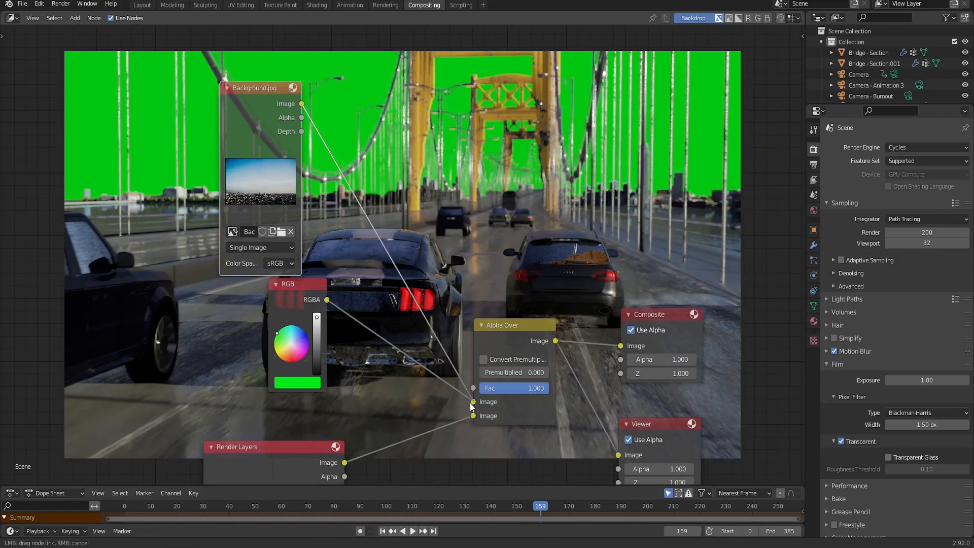
drag(287, 284, 233, 304)
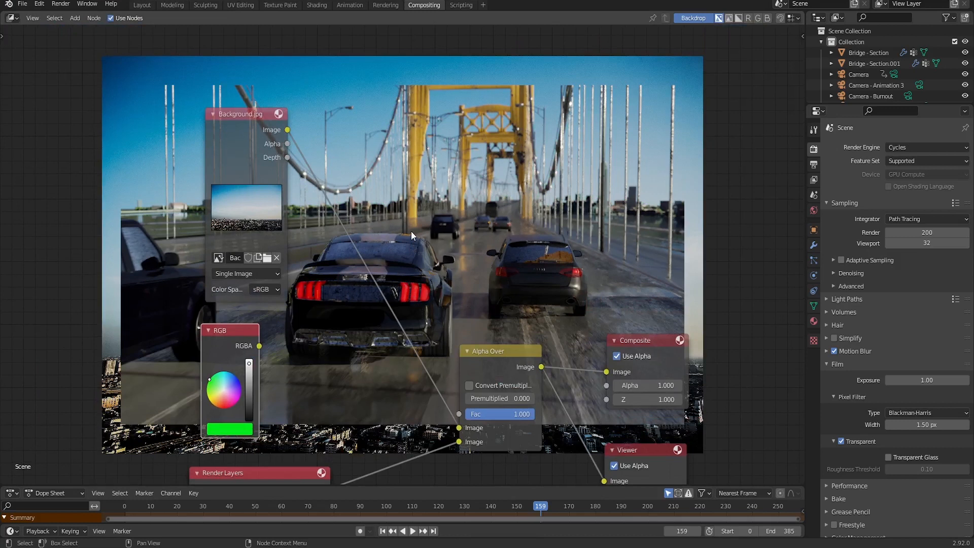
mouse_move(251, 84)
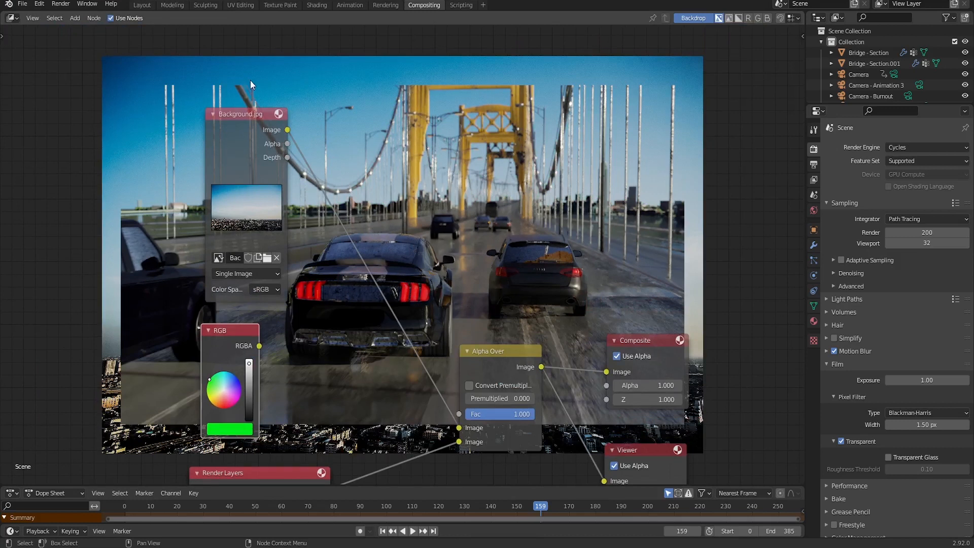
mouse_move(444, 138)
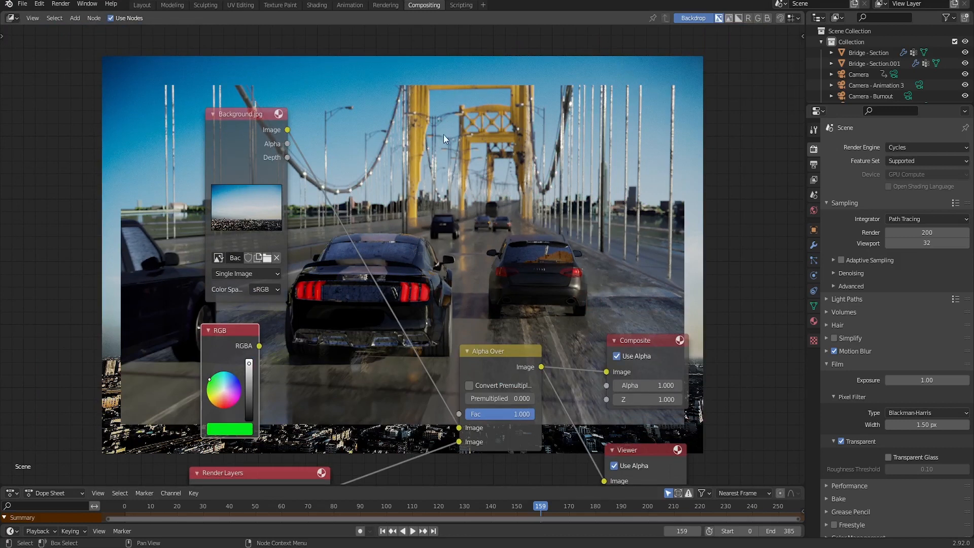
mouse_move(520, 153)
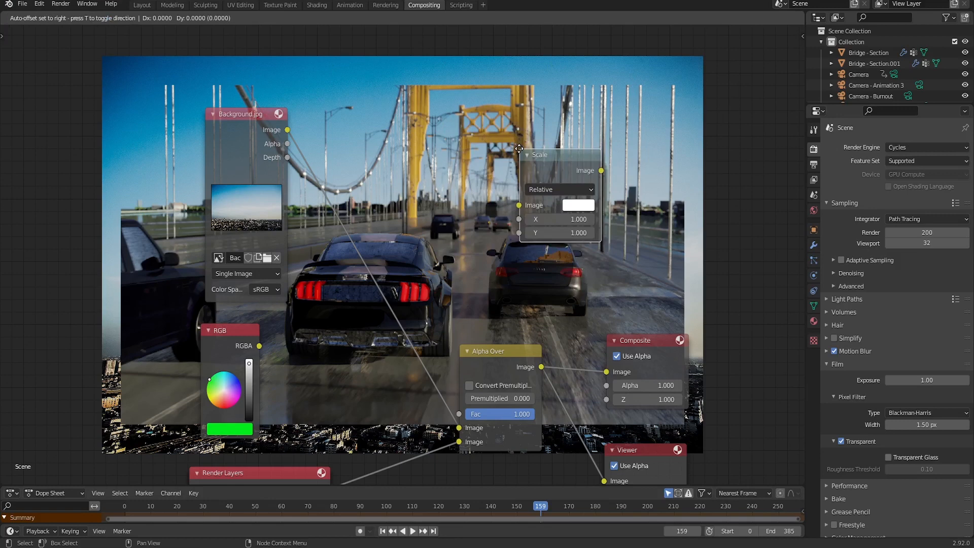
- Place the Scale node beside Background.jpg and switch its mode from Relative to Render Size
drag(559, 154, 373, 228)
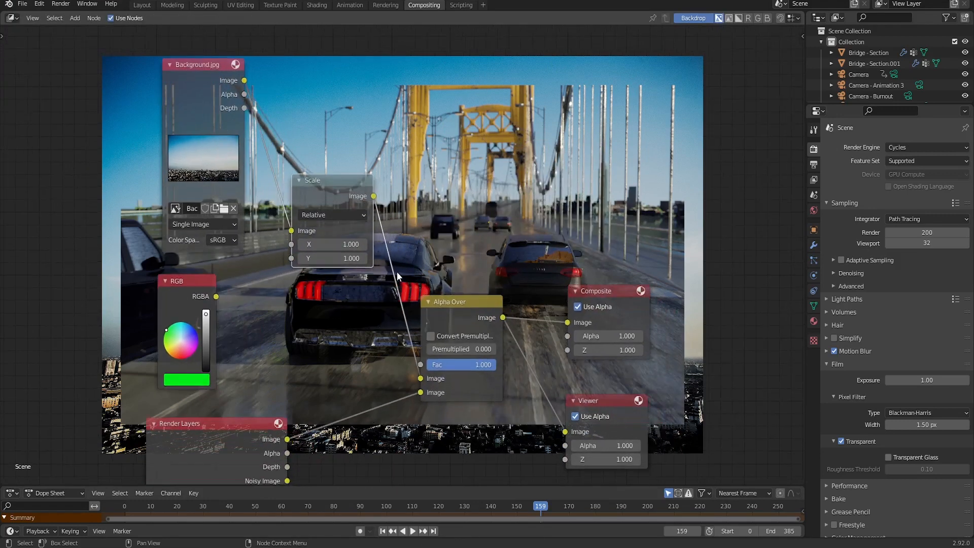
click(331, 214)
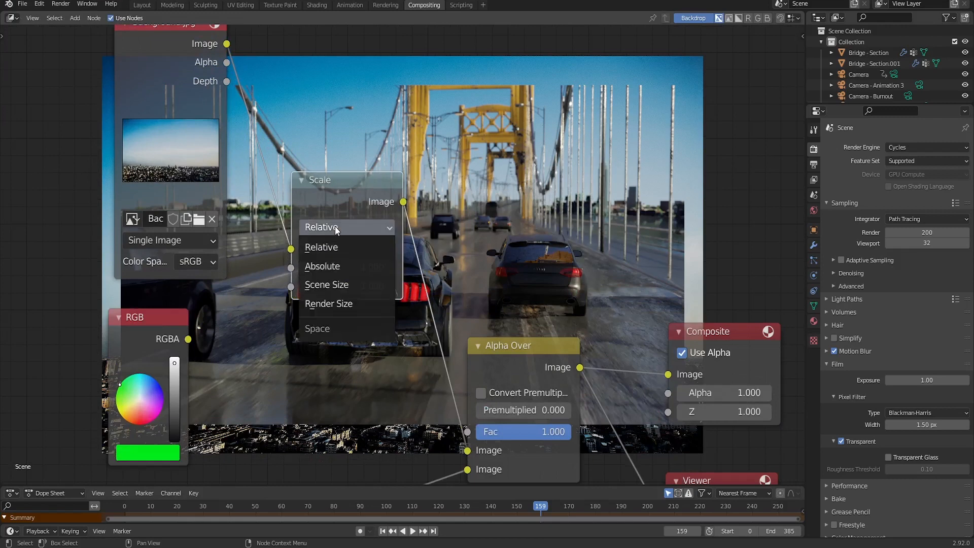
click(329, 304)
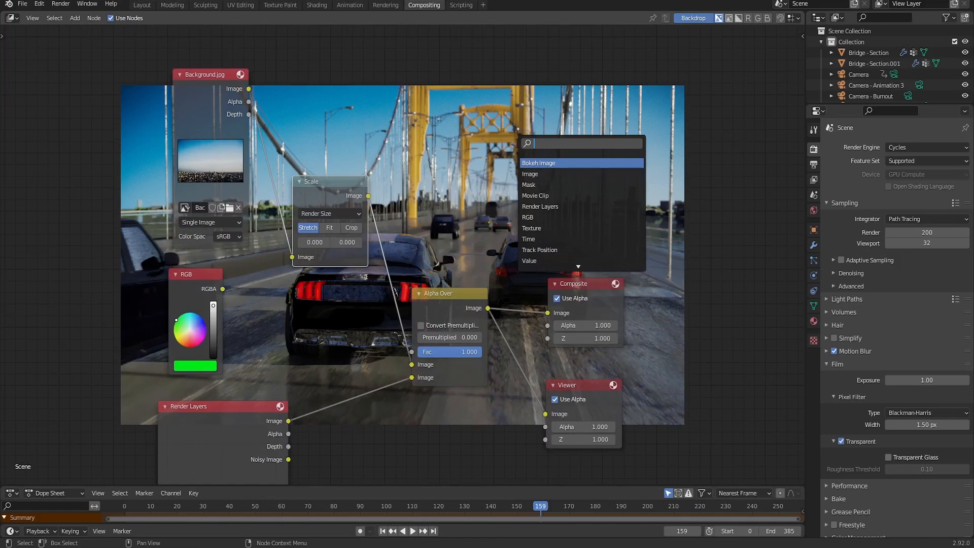
- Add a Transform node after Scale and set its Y offset to 300
text(tra)
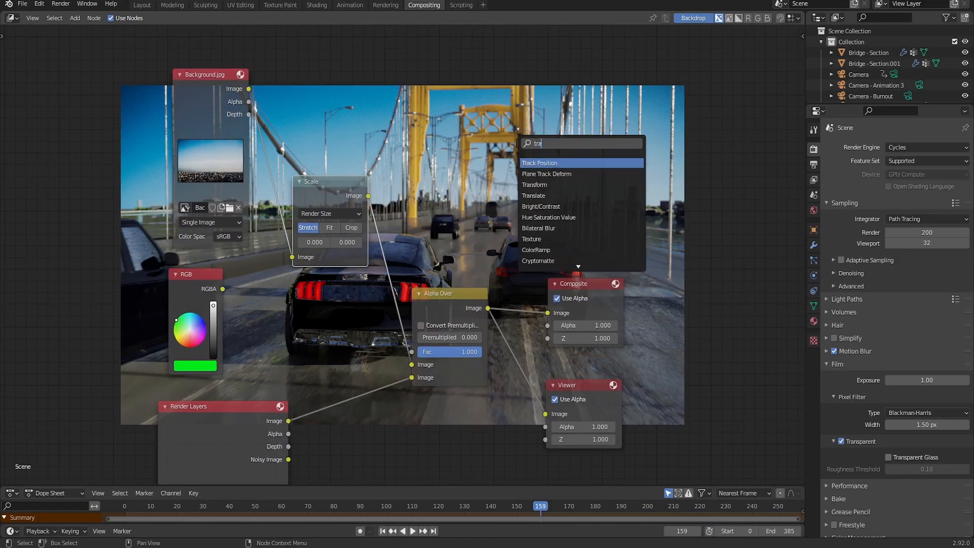
click(534, 185)
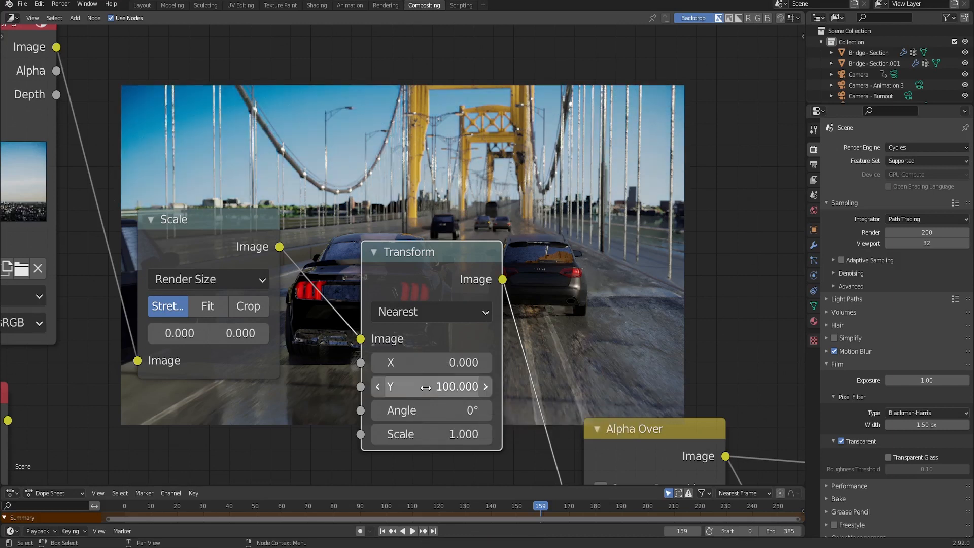
text(300)
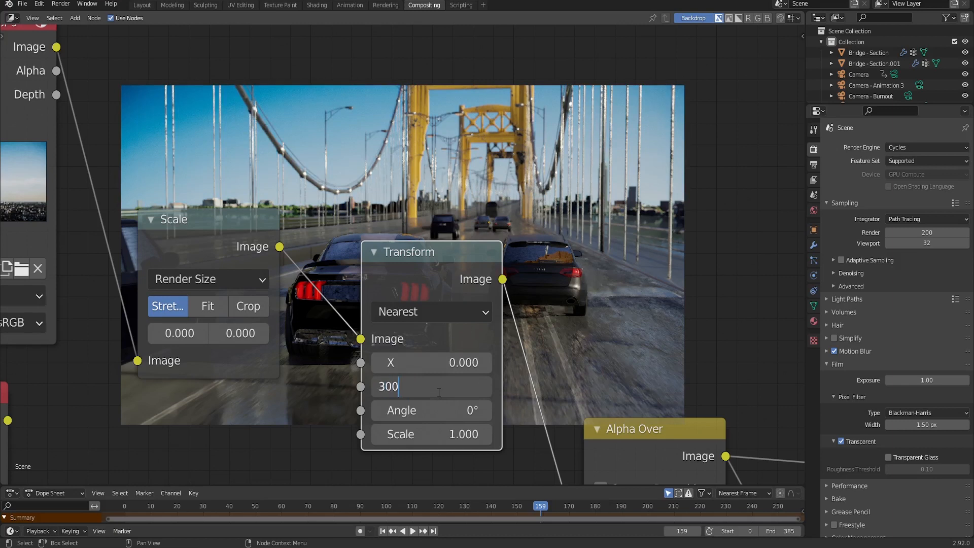
key(Return)
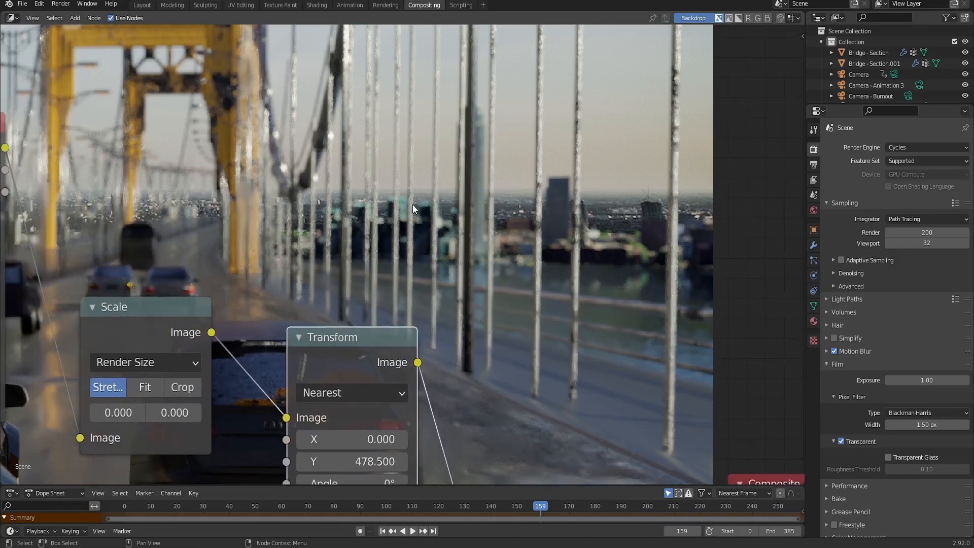
mouse_move(478, 153)
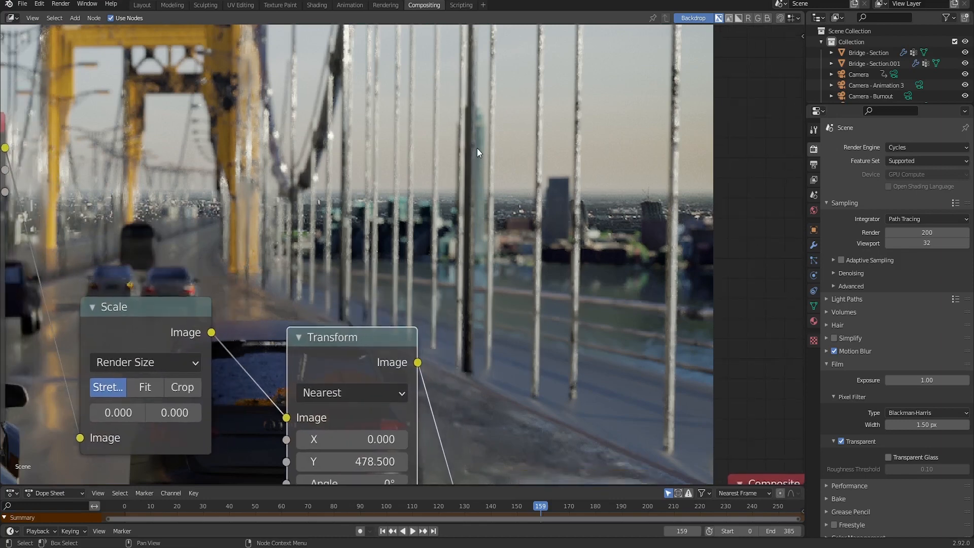
mouse_move(562, 193)
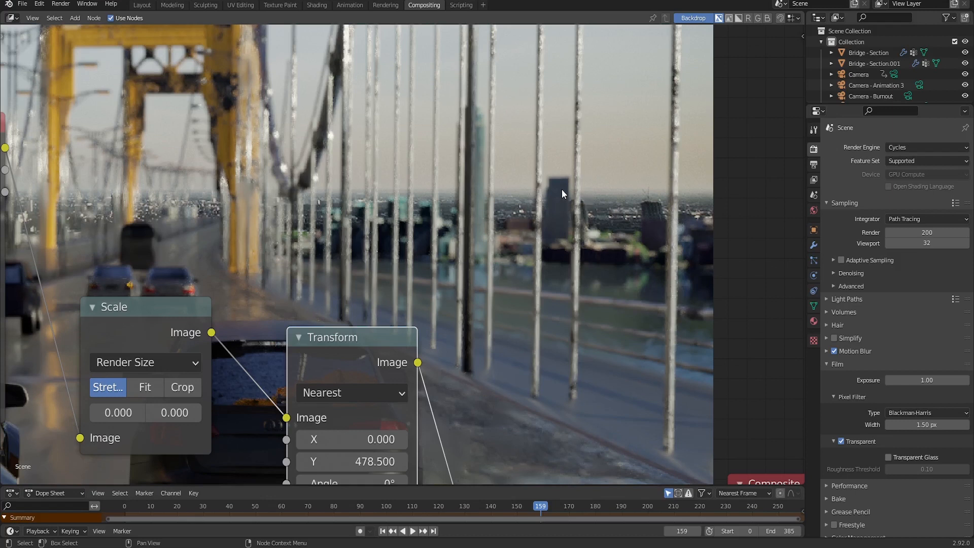
mouse_move(545, 248)
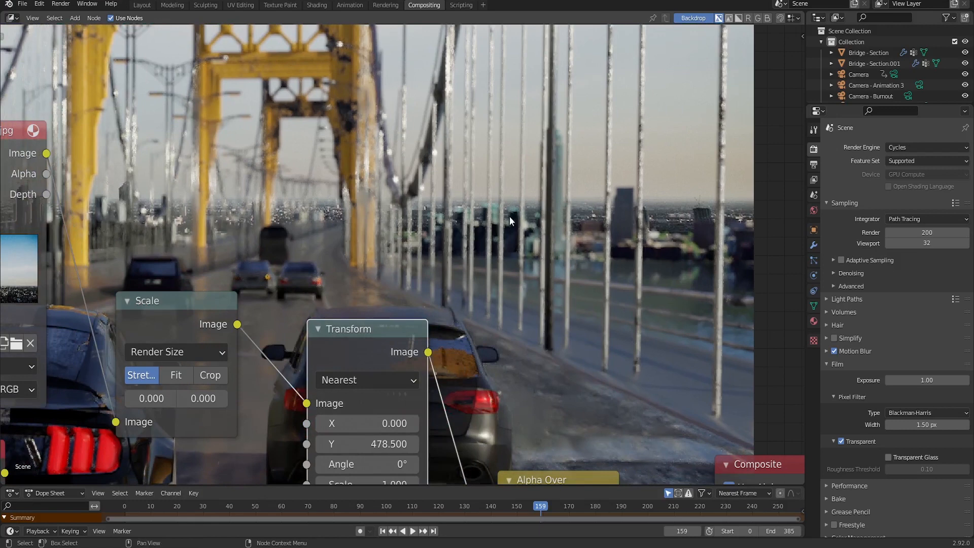
- Add a Blur node of size 5 after Transform and set the Transform Y offset to 500
text(blur)
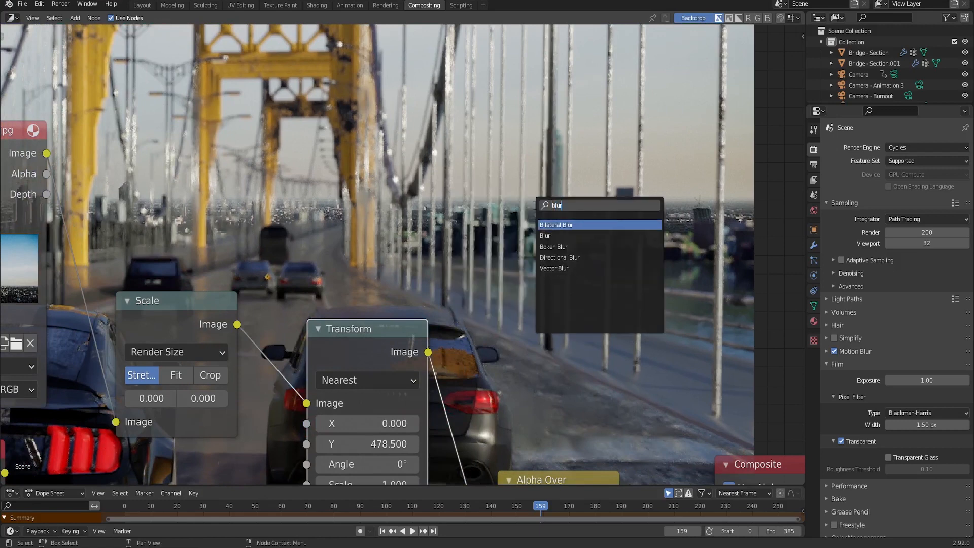
click(545, 235)
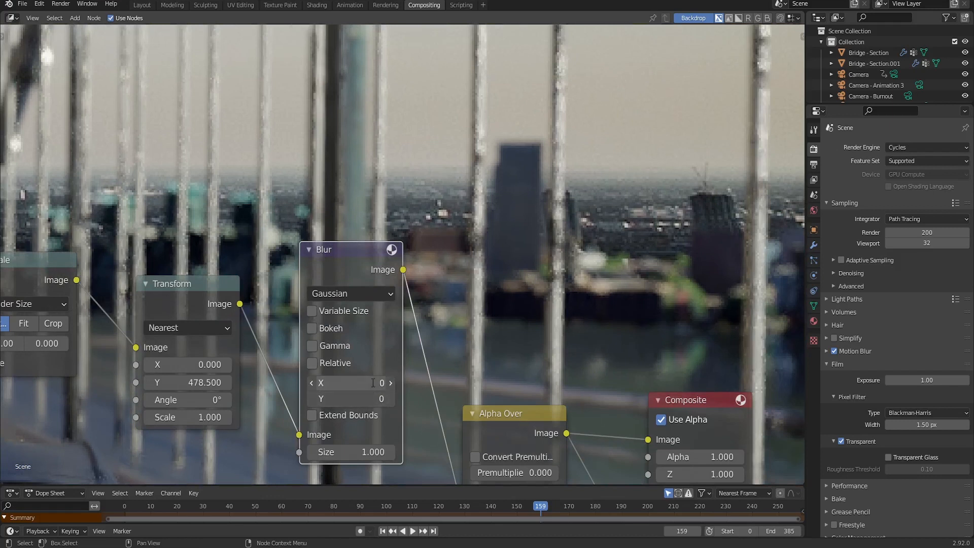
click(351, 382)
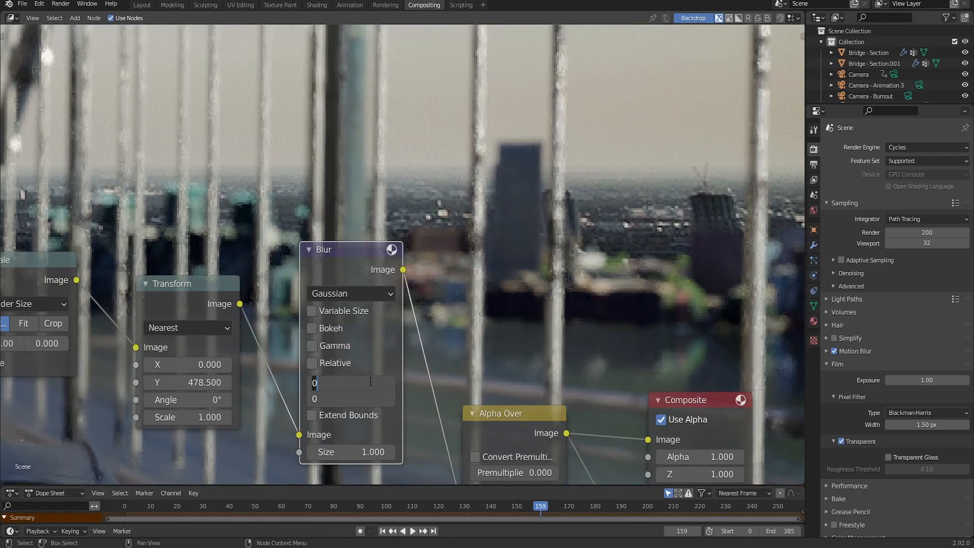
text(5)
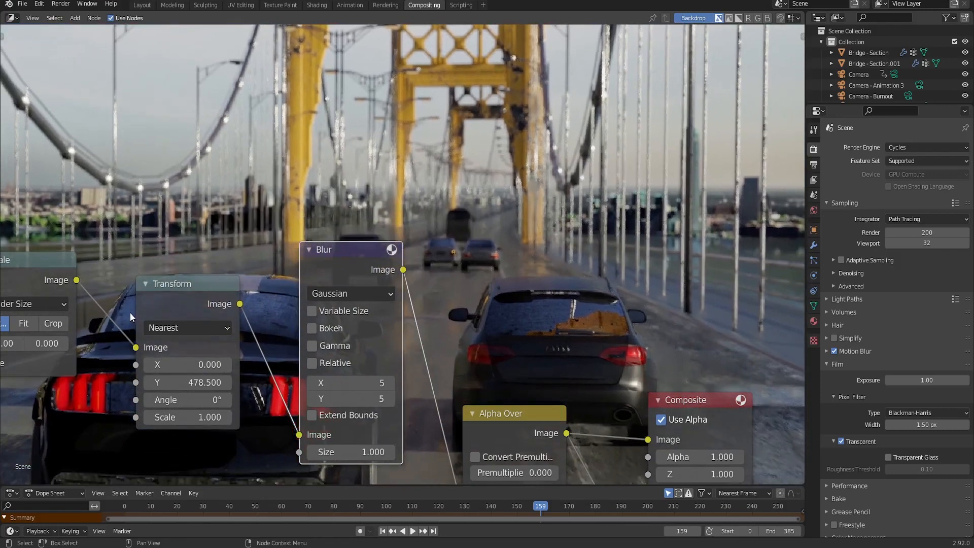
text(500)
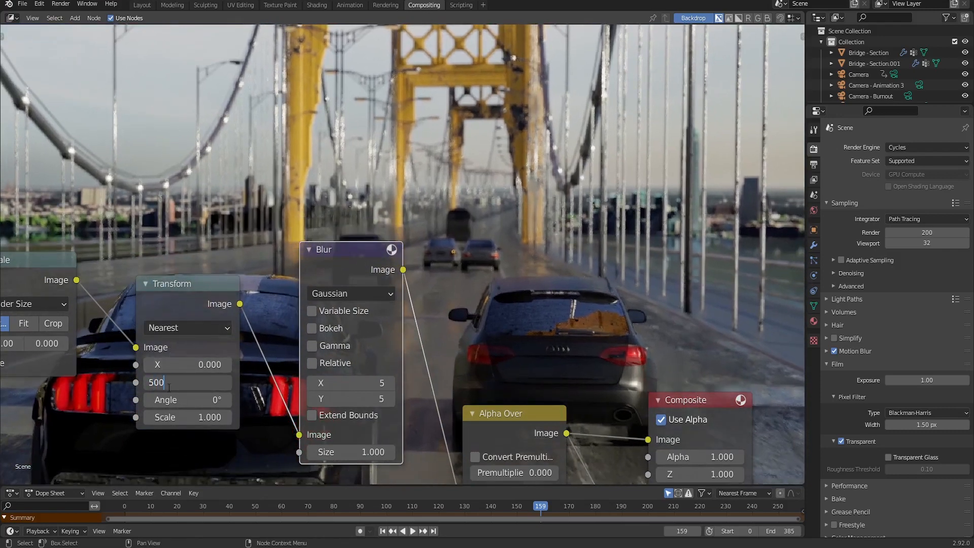
key(Return)
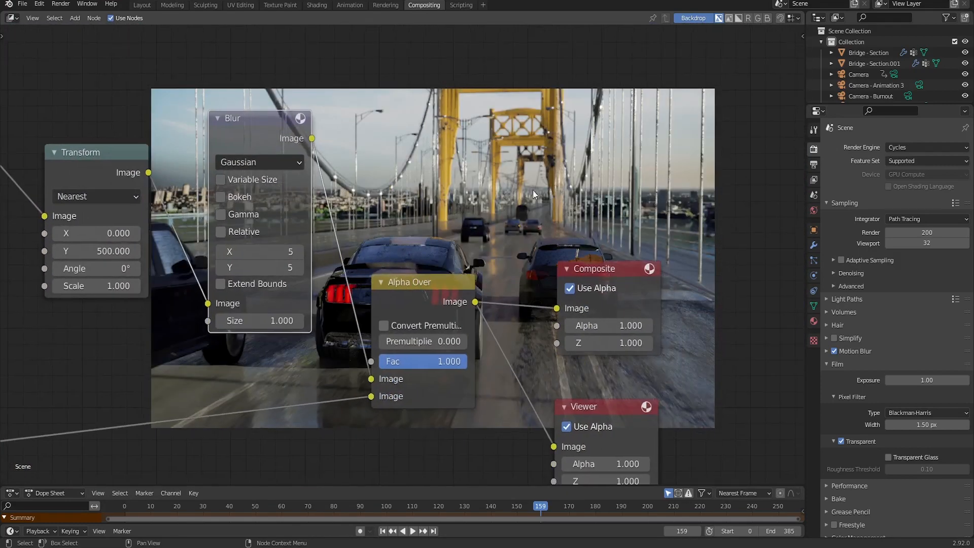
- Add a Glare node before Composite set to Fog Glow with High quality
text(gla)
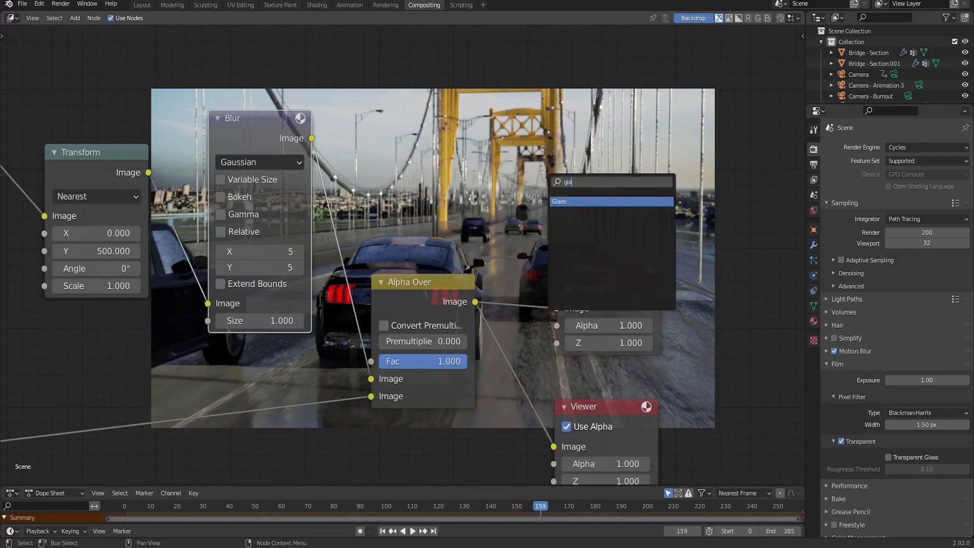
click(558, 200)
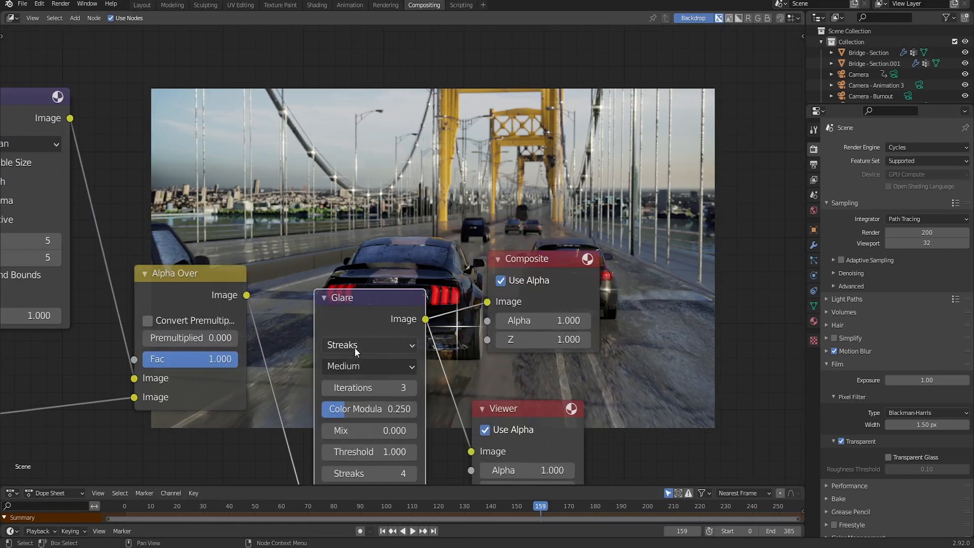
click(368, 345)
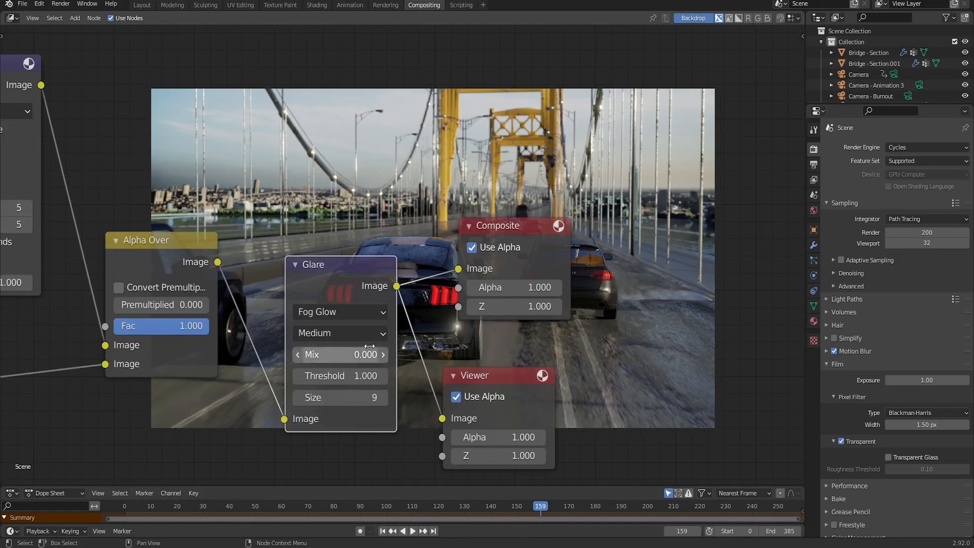
click(339, 333)
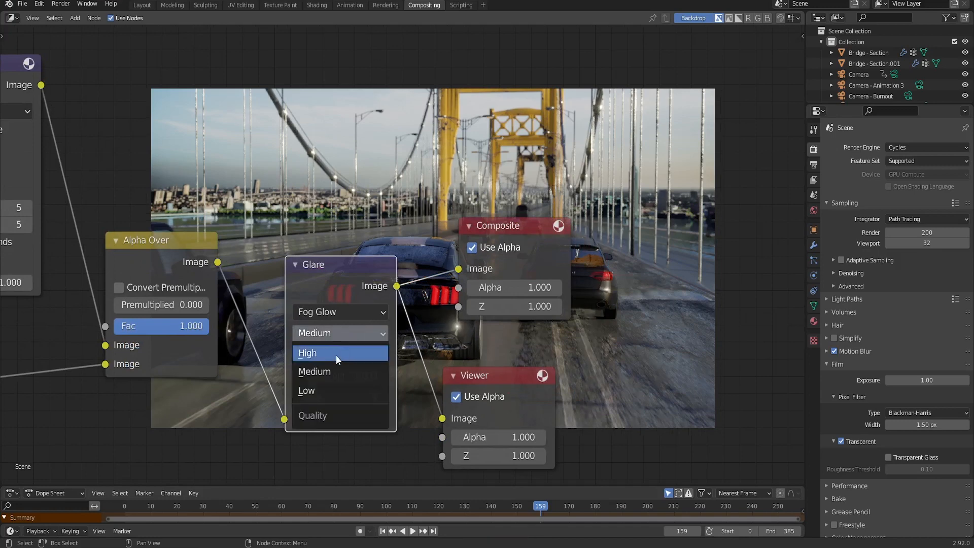
click(307, 353)
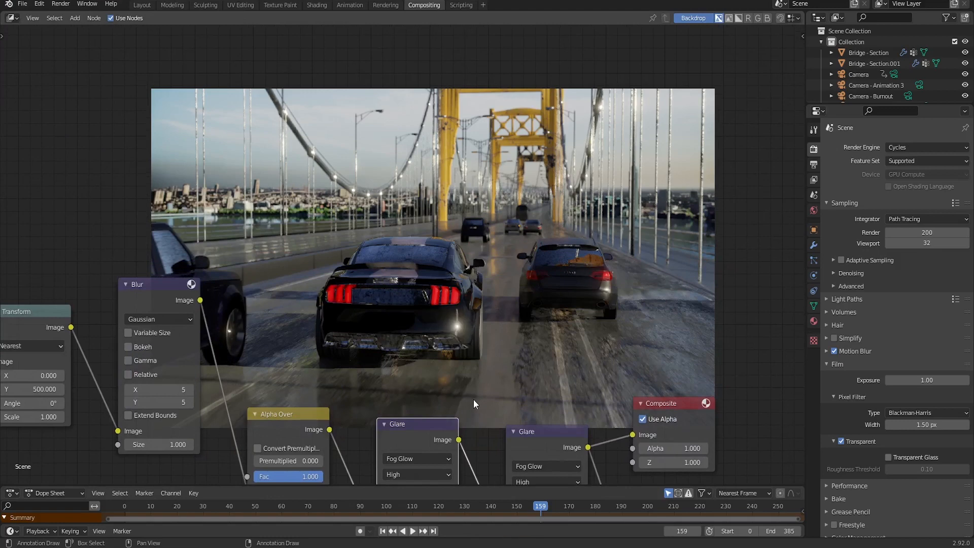
mouse_move(451, 312)
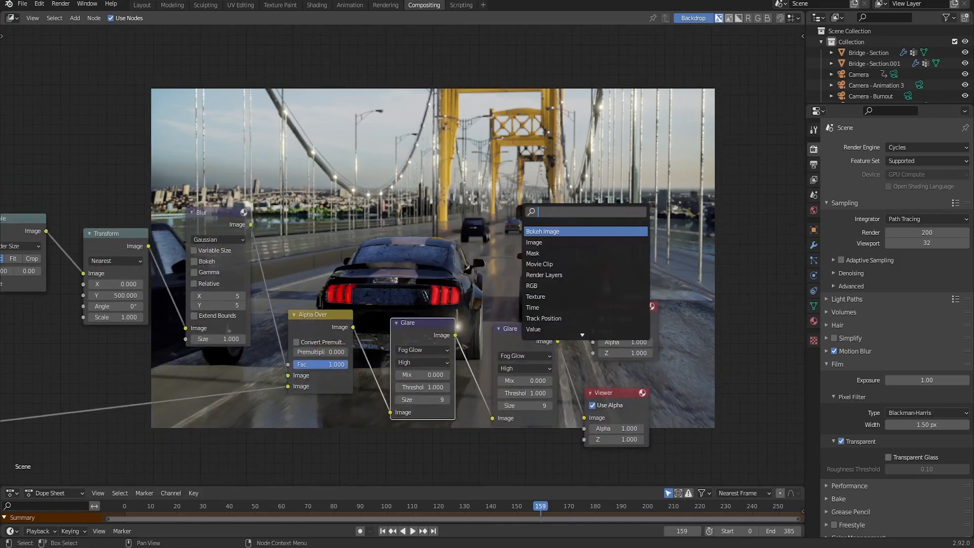
- Add a Color Balance node between Alpha Over and Glare and tint its Gain wheel
text(cold)
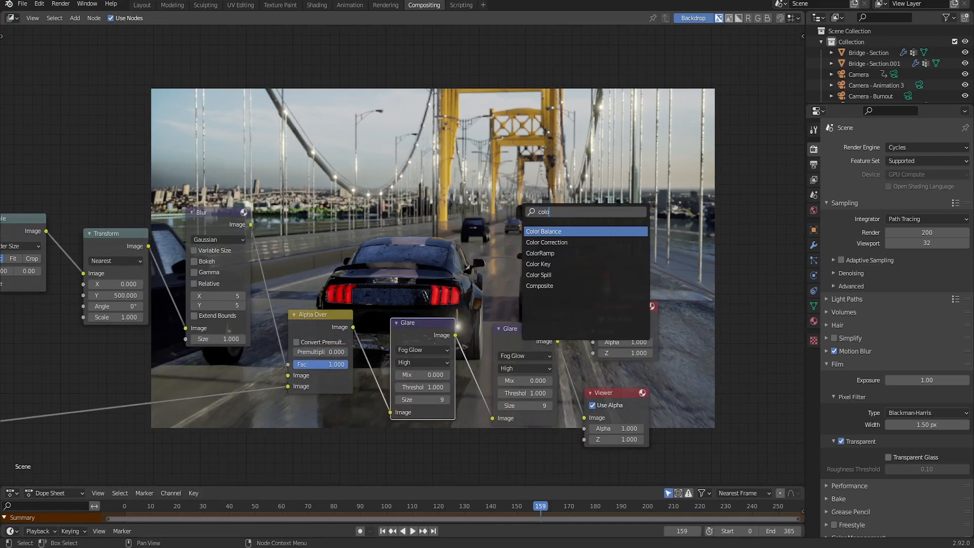
click(542, 232)
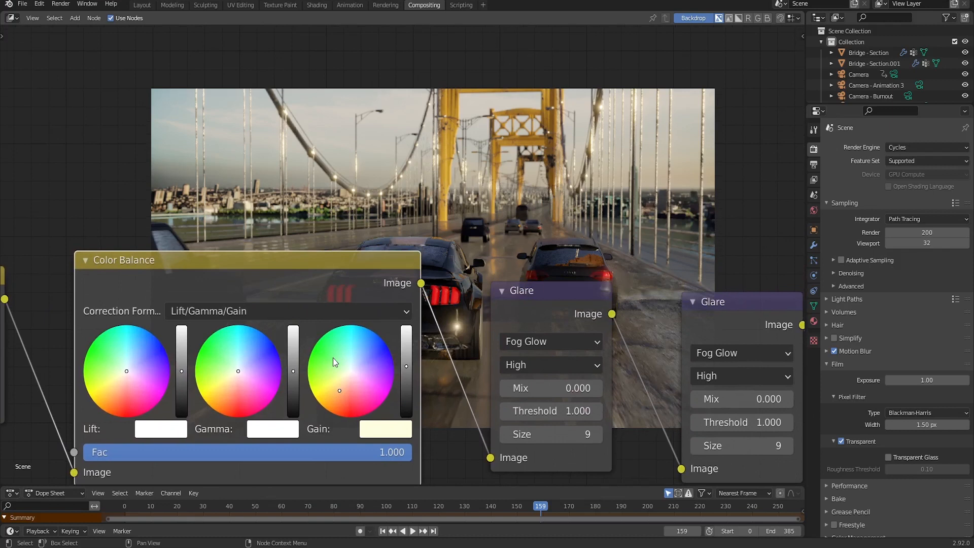
mouse_move(351, 371)
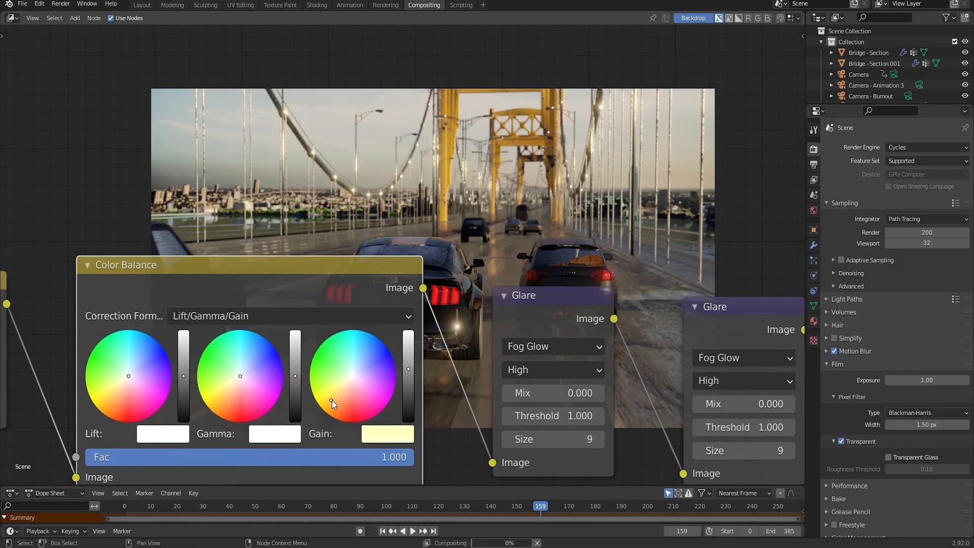
mouse_move(332, 404)
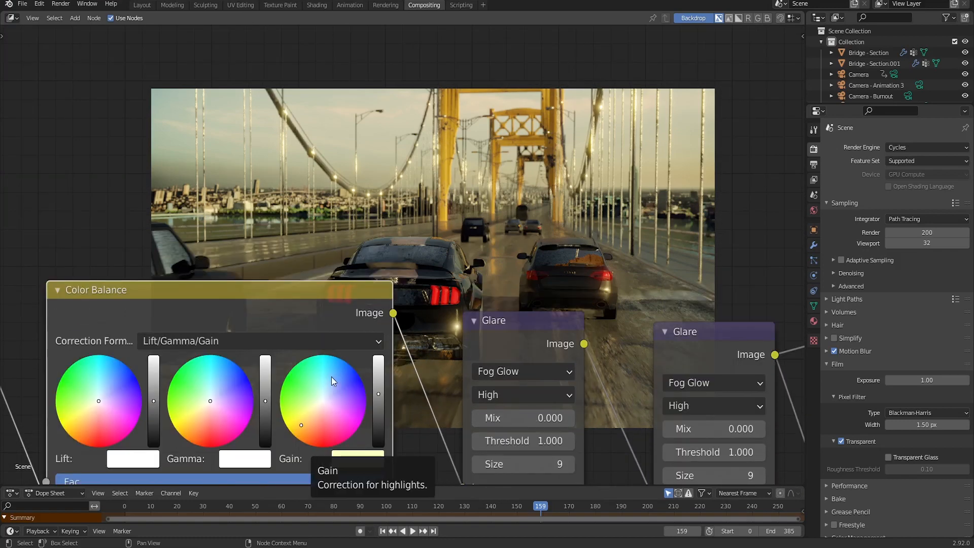
click(332, 383)
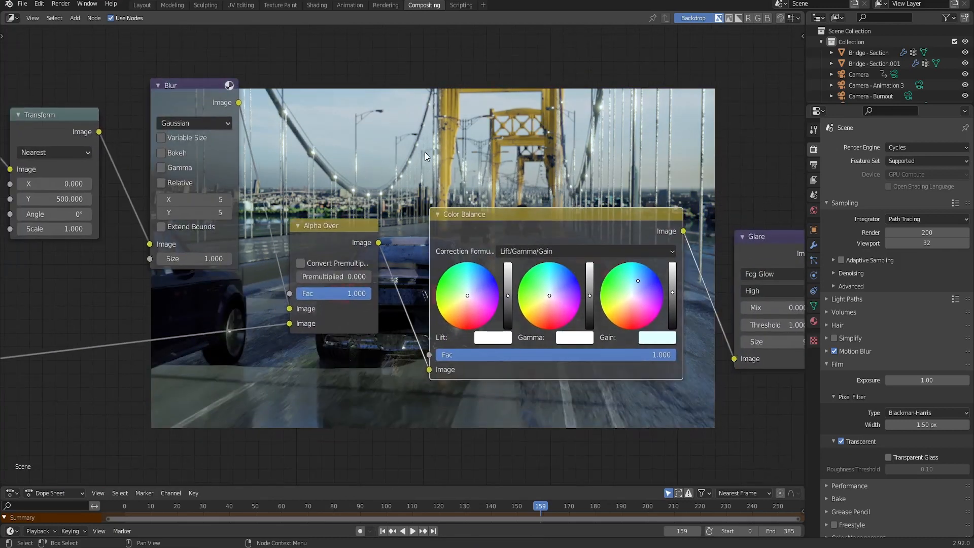
click(141, 5)
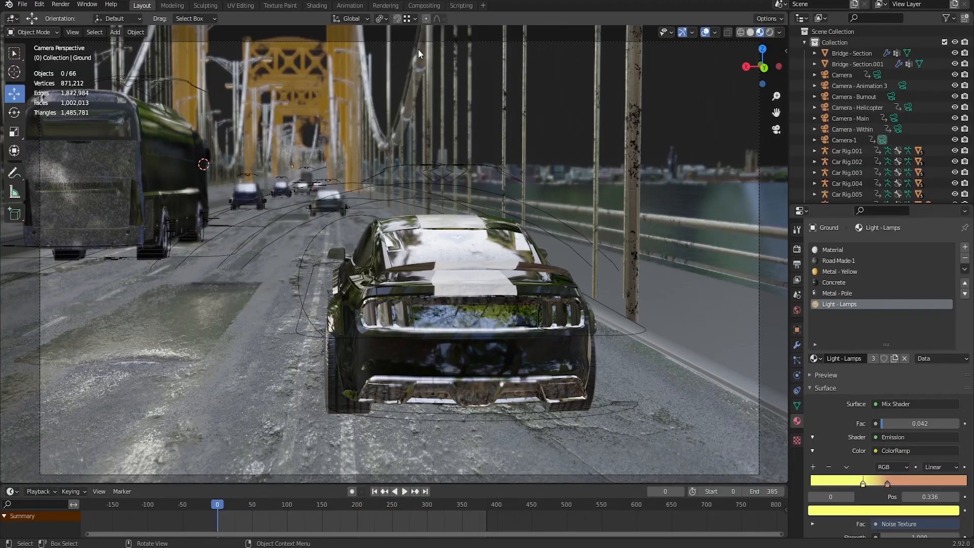
- Add an Emission shader to the new background plane's Background.jpg material
click(404, 491)
text(e)
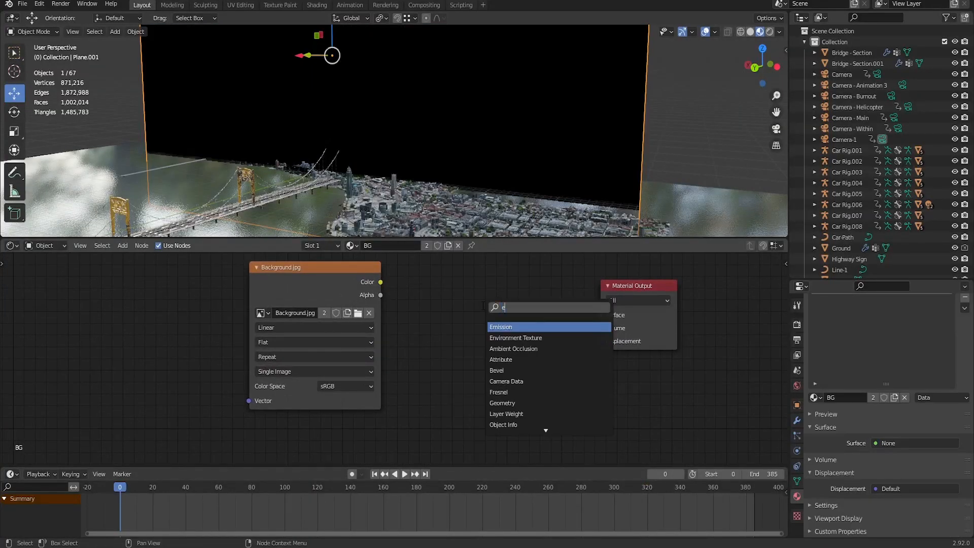
click(501, 327)
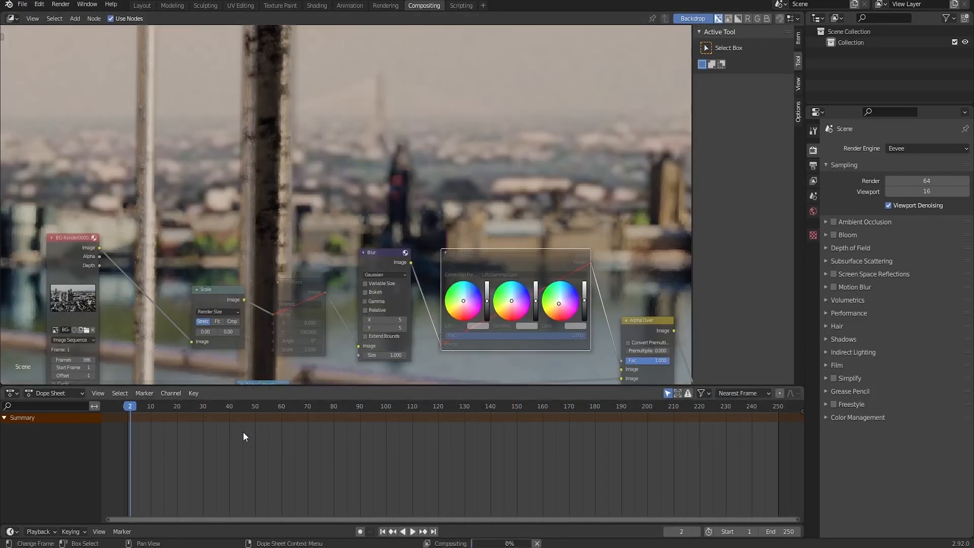
- Jump the timeline to frame 11 to preview the blurred BG Render sequence
click(153, 406)
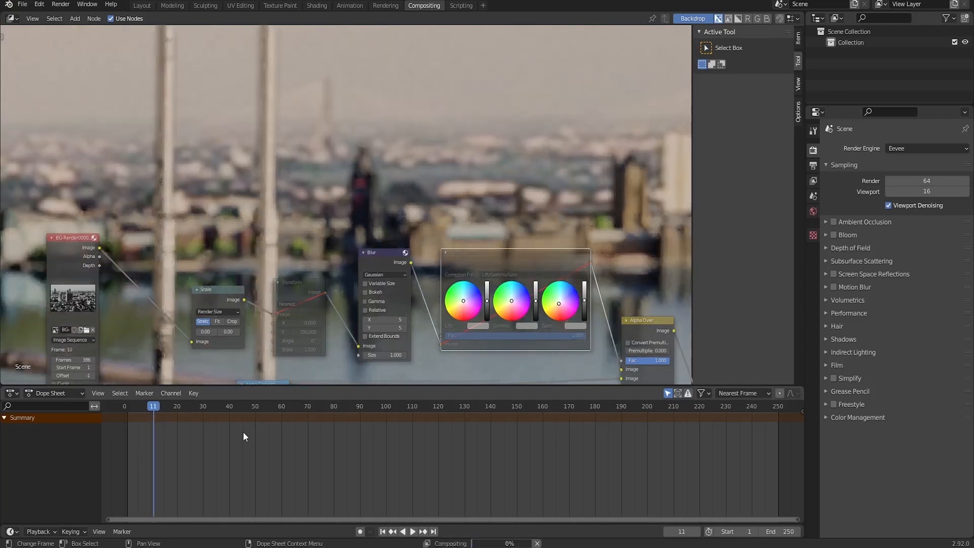